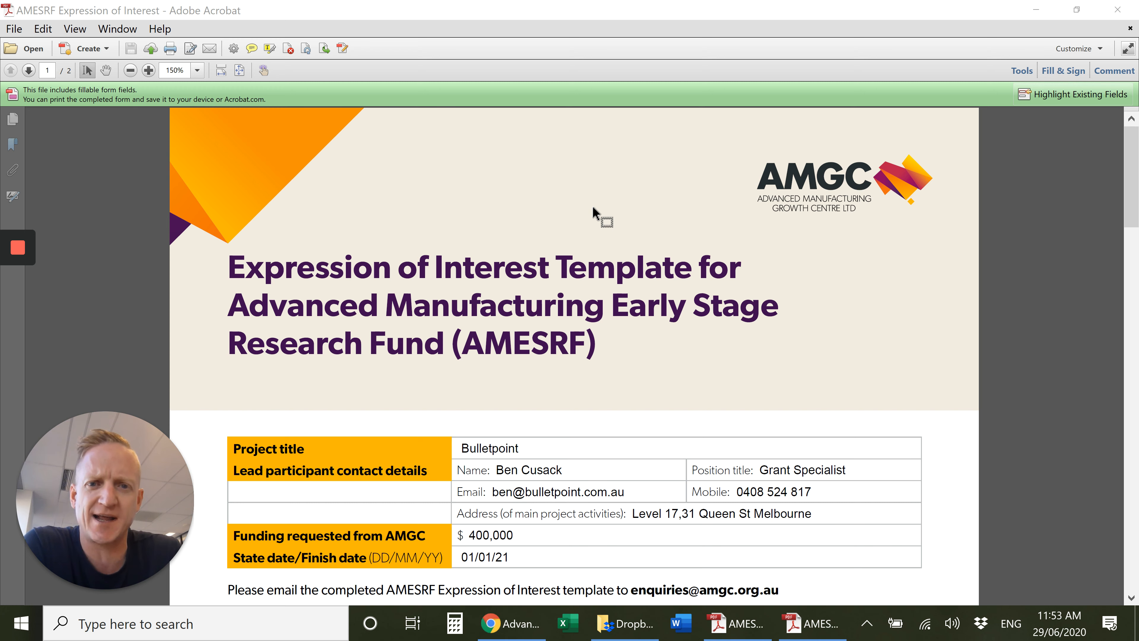
mouse_move(586, 252)
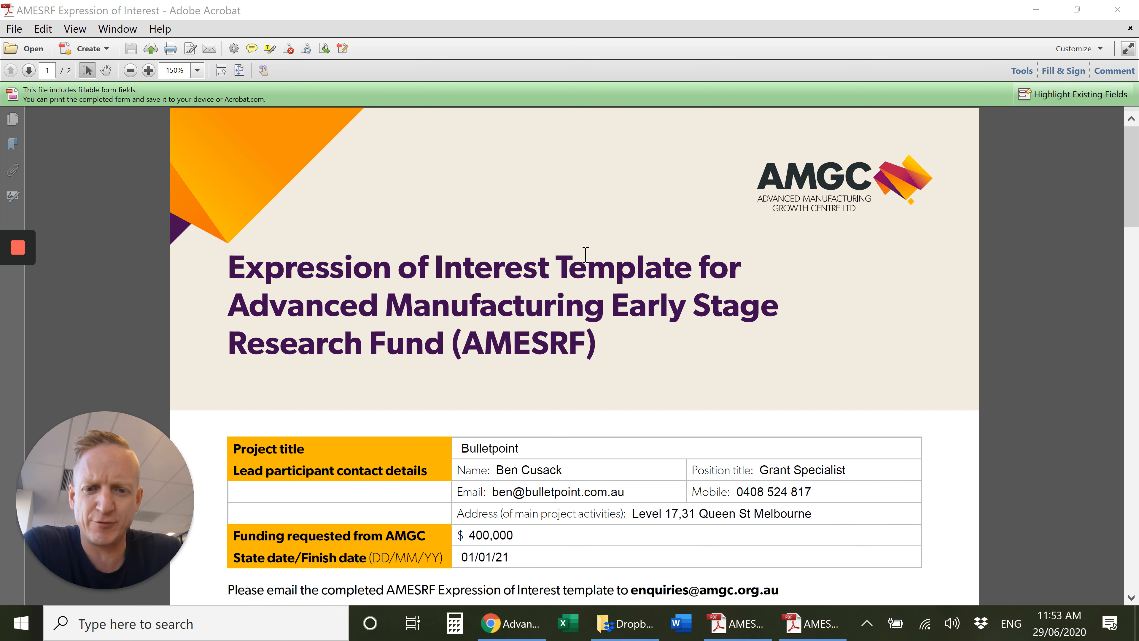
Switch from the Expression of Interest form to the Grant Opportunity Guidelines window
scroll("down", 3)
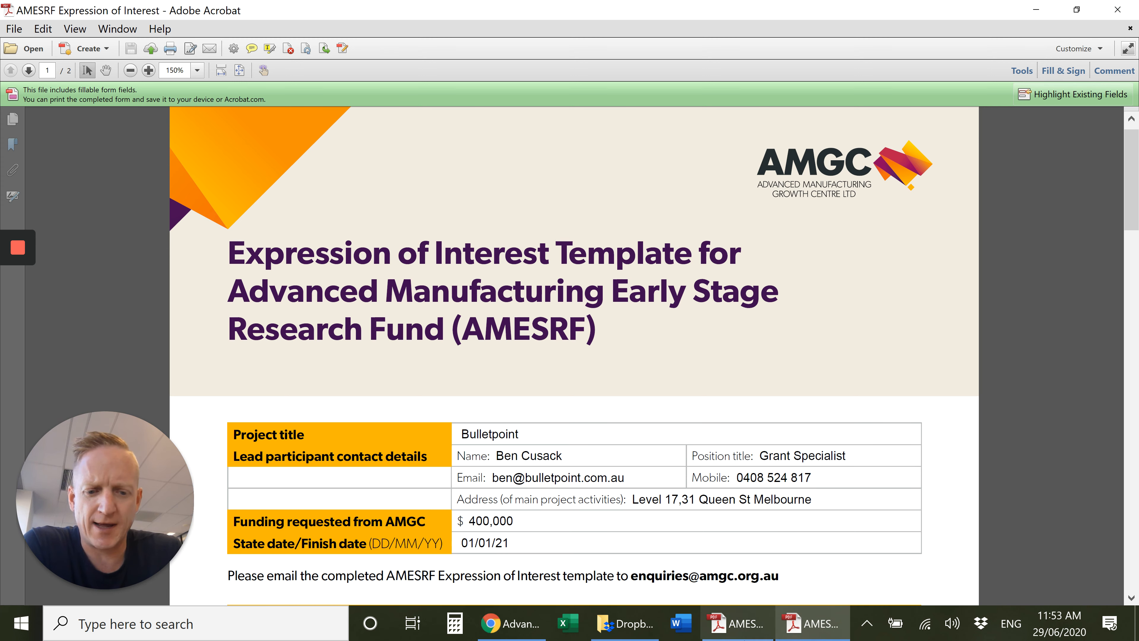
left_click(738, 623)
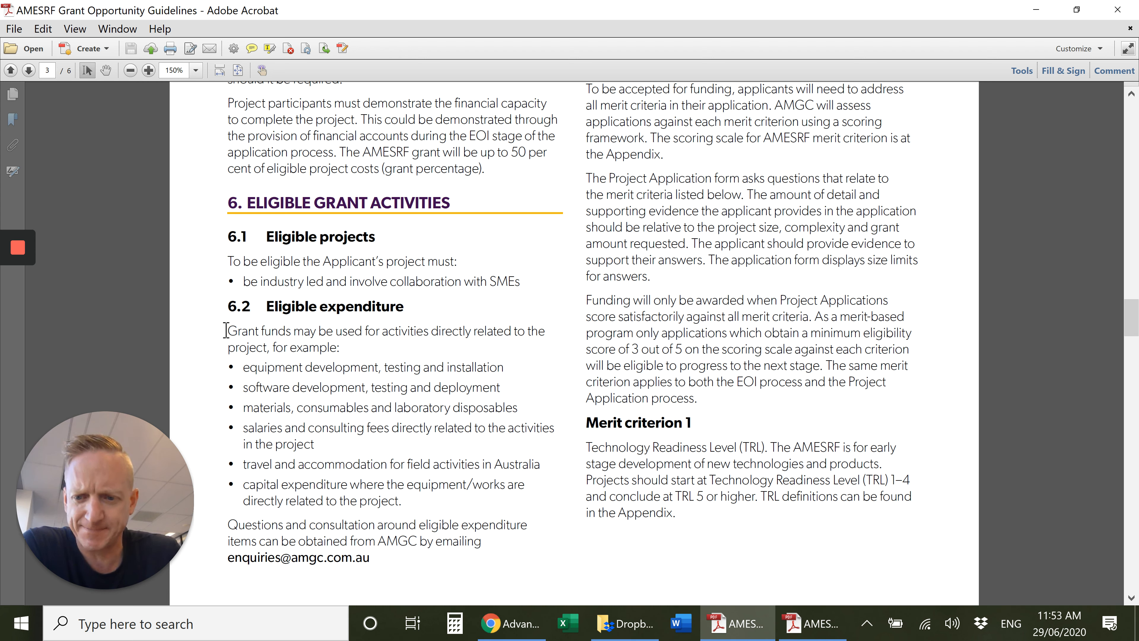
Highlight the 6.2 eligible expenditure list and the 5.1 who-is-eligible requirements
left_click_drag(227, 330, 392, 487)
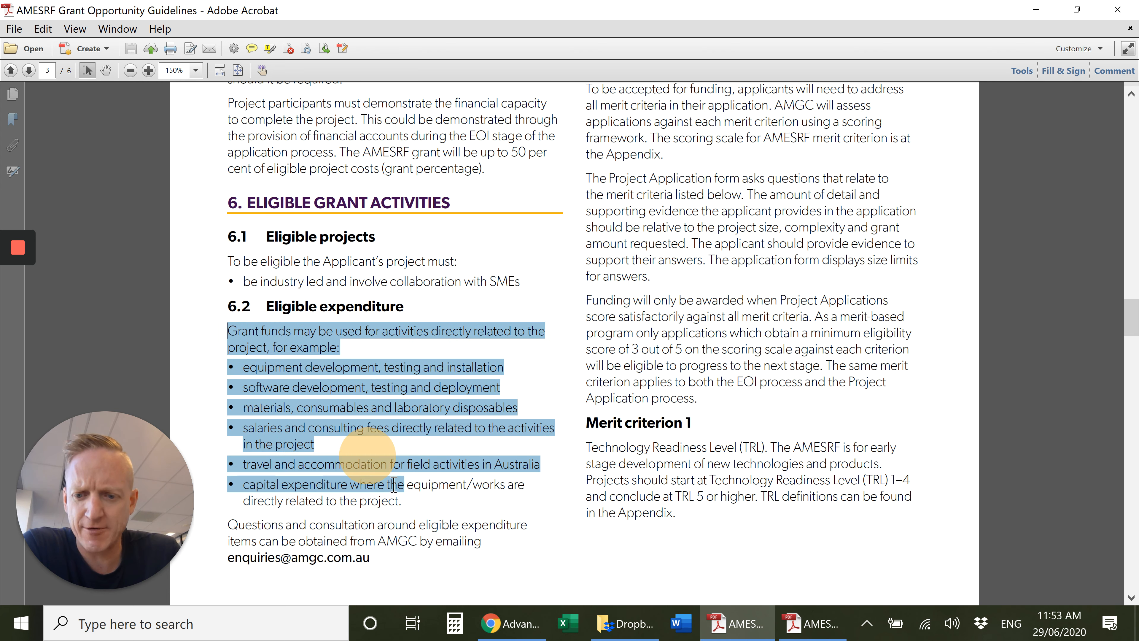
mouse_move(708, 354)
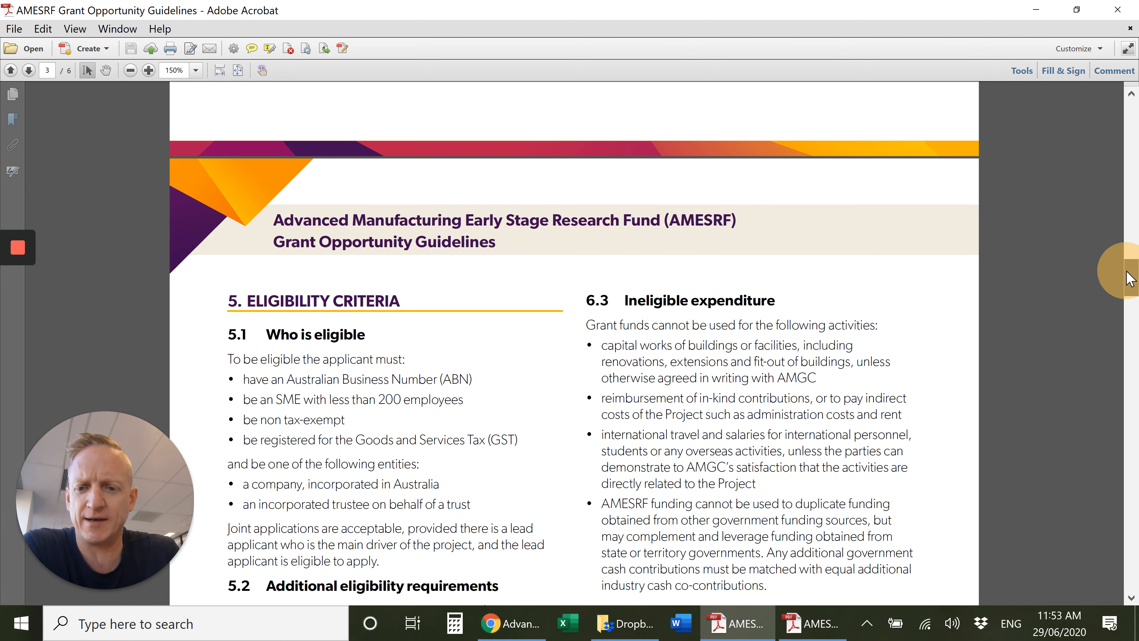
left_click_drag(226, 359, 516, 537)
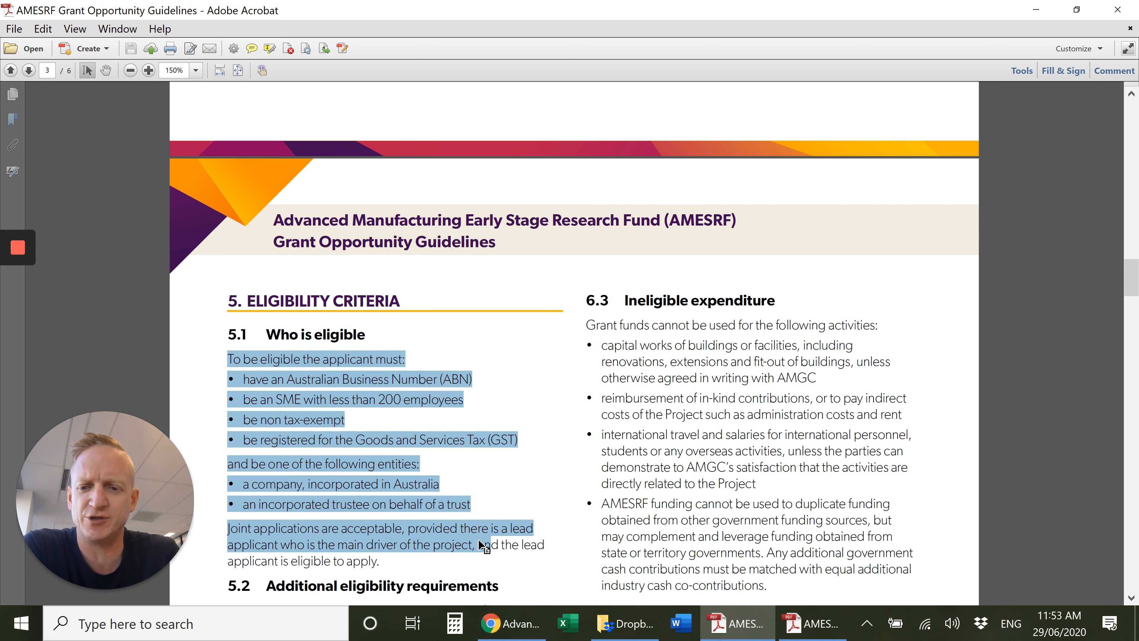
mouse_move(678, 538)
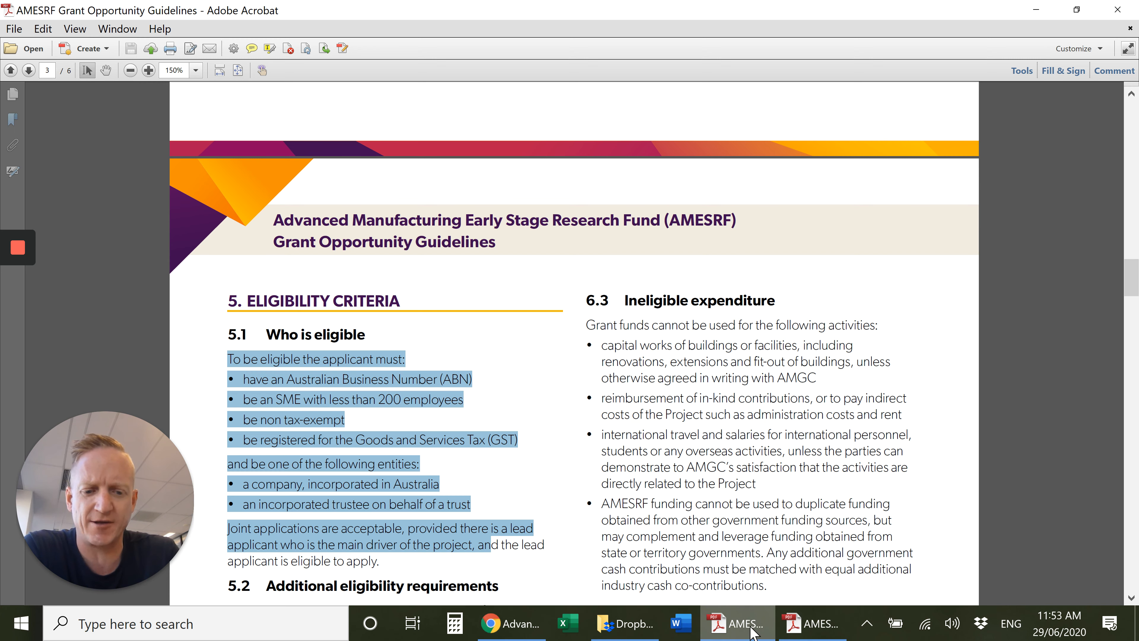
Return to the Expression of Interest form and scroll to the Project description and merit criteria
left_click(817, 623)
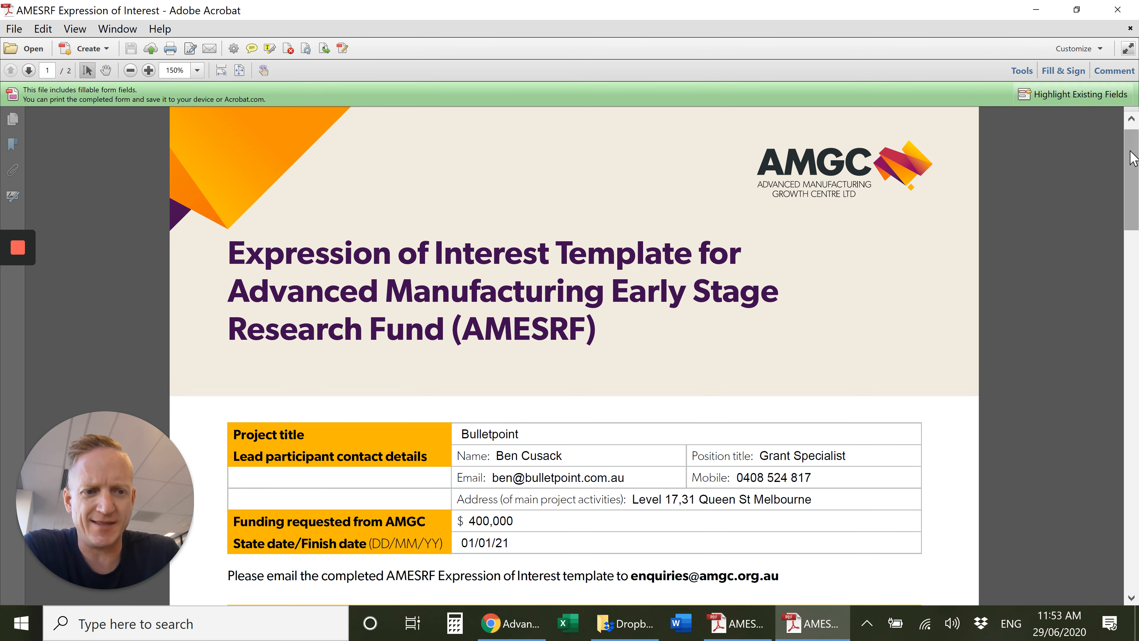
scroll("down", 3)
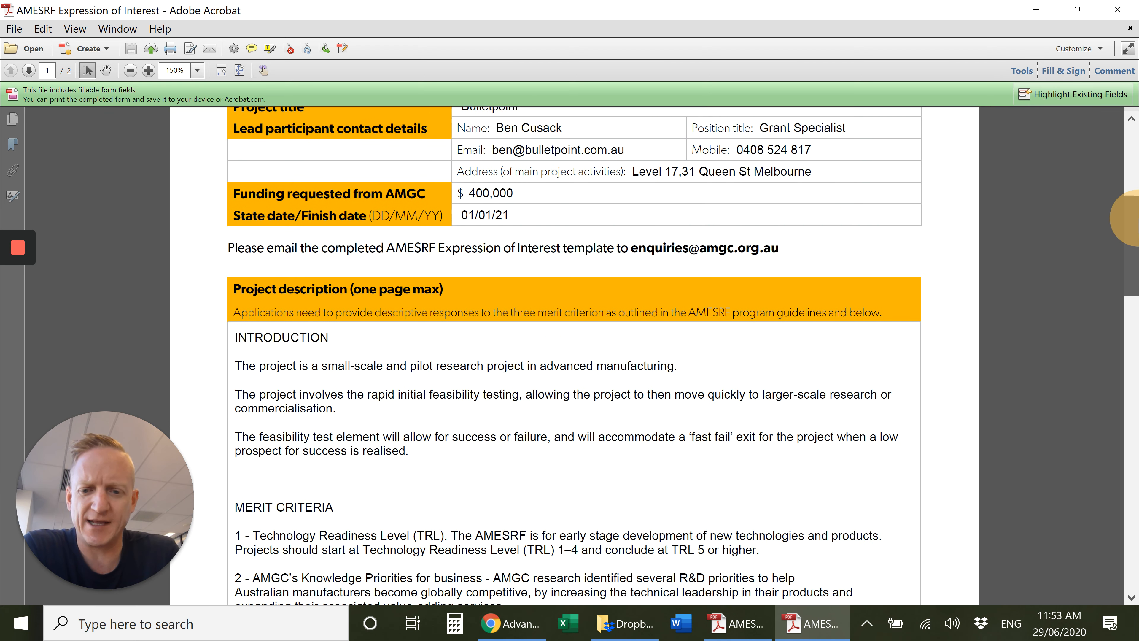
scroll("down", 3)
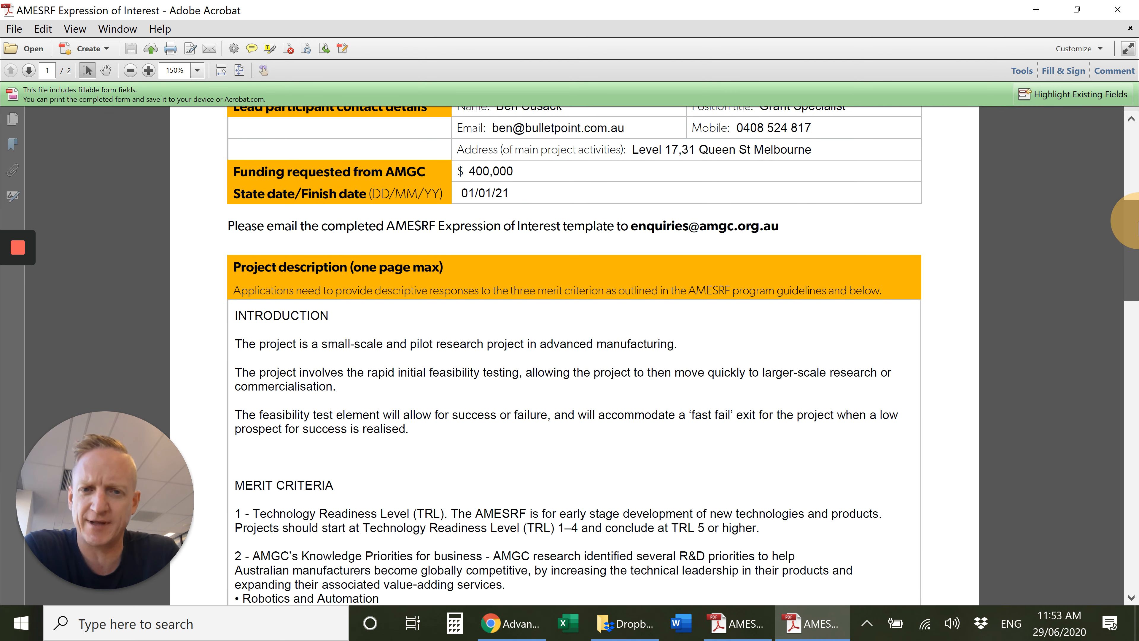
scroll("down", 3)
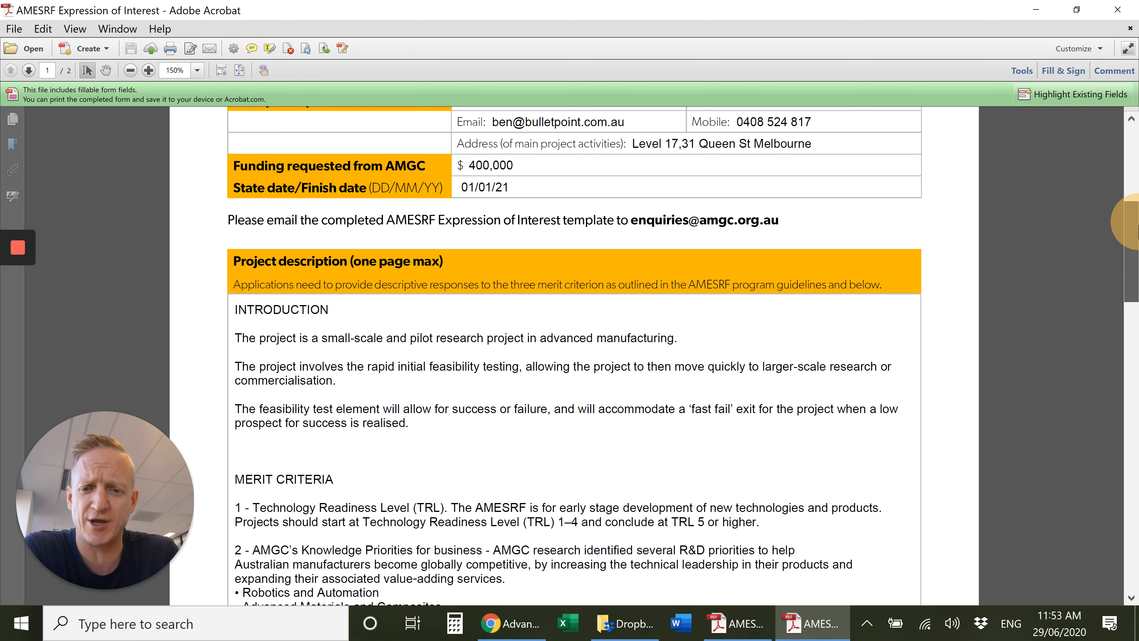
scroll("down", 3)
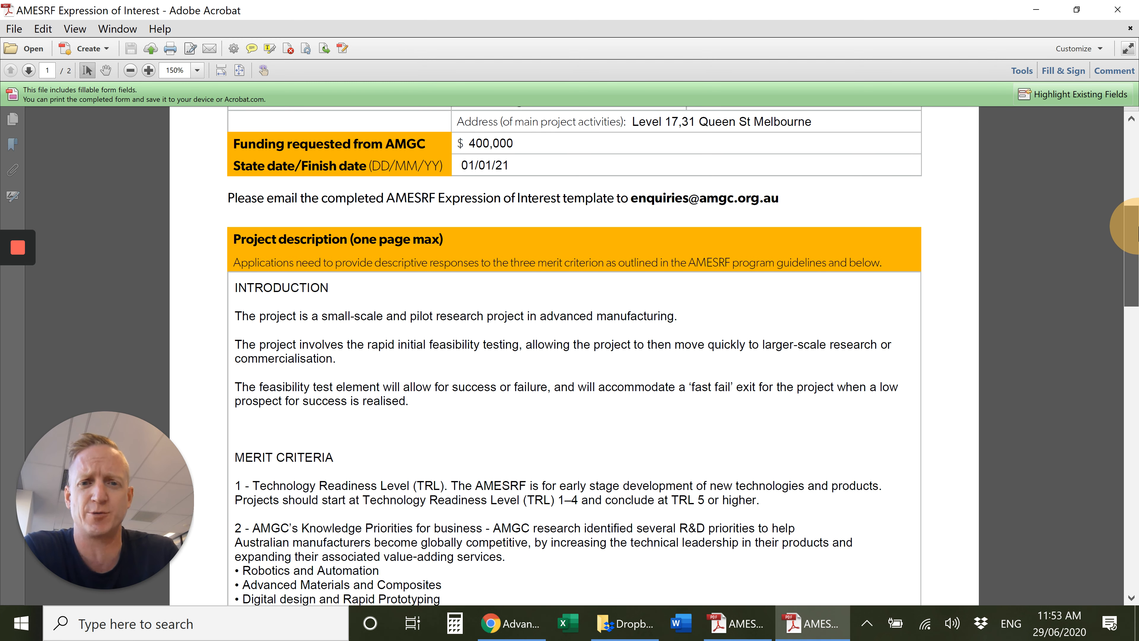
mouse_move(388, 389)
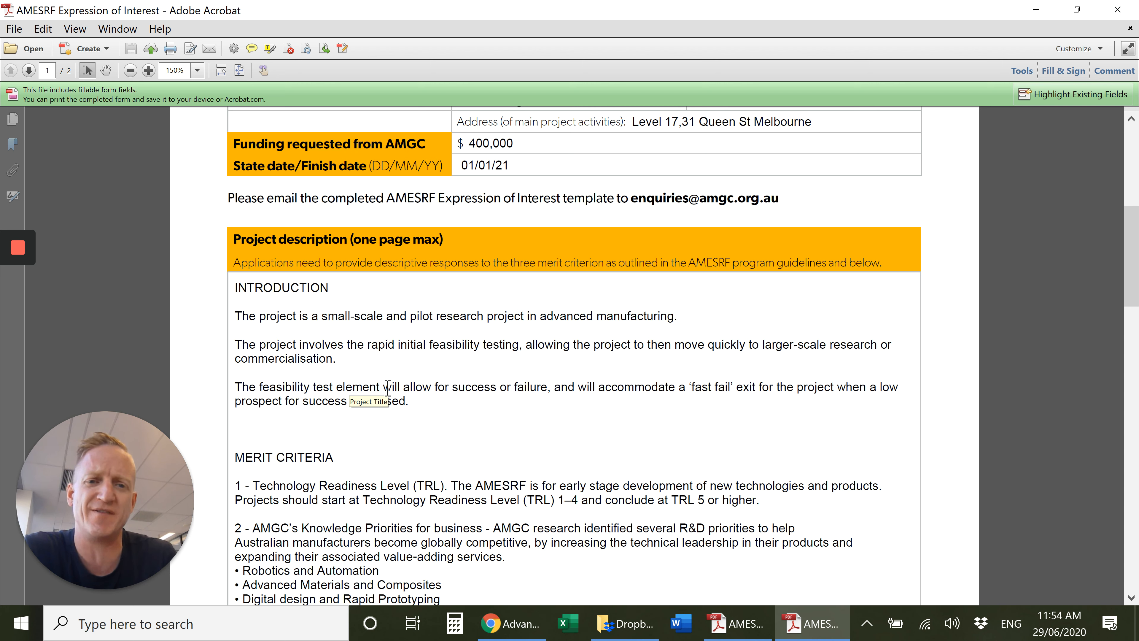
mouse_move(356, 367)
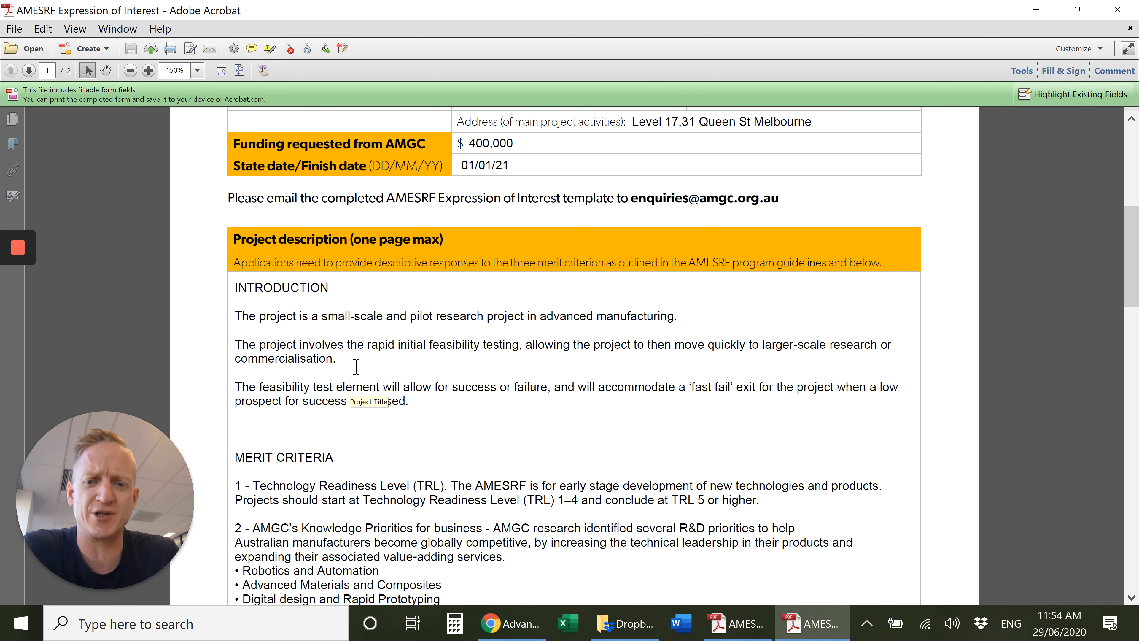
scroll("down", 3)
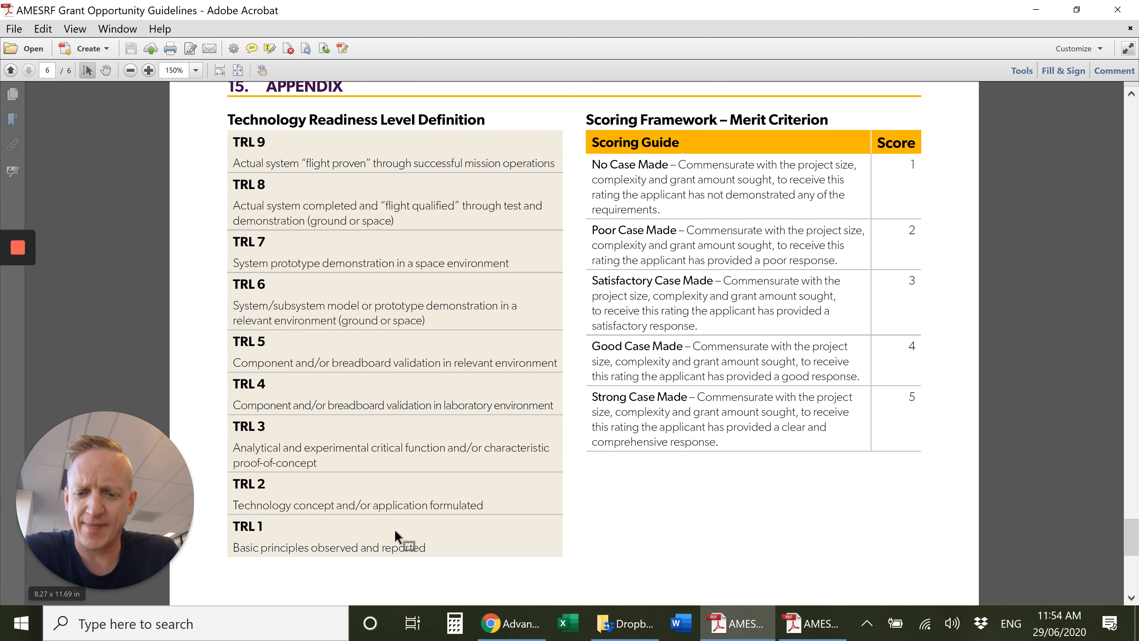
Review the TRL 1 to TRL 4 definitions in the appendix, then bring the Expression of Interest form forward
double_click(249, 384)
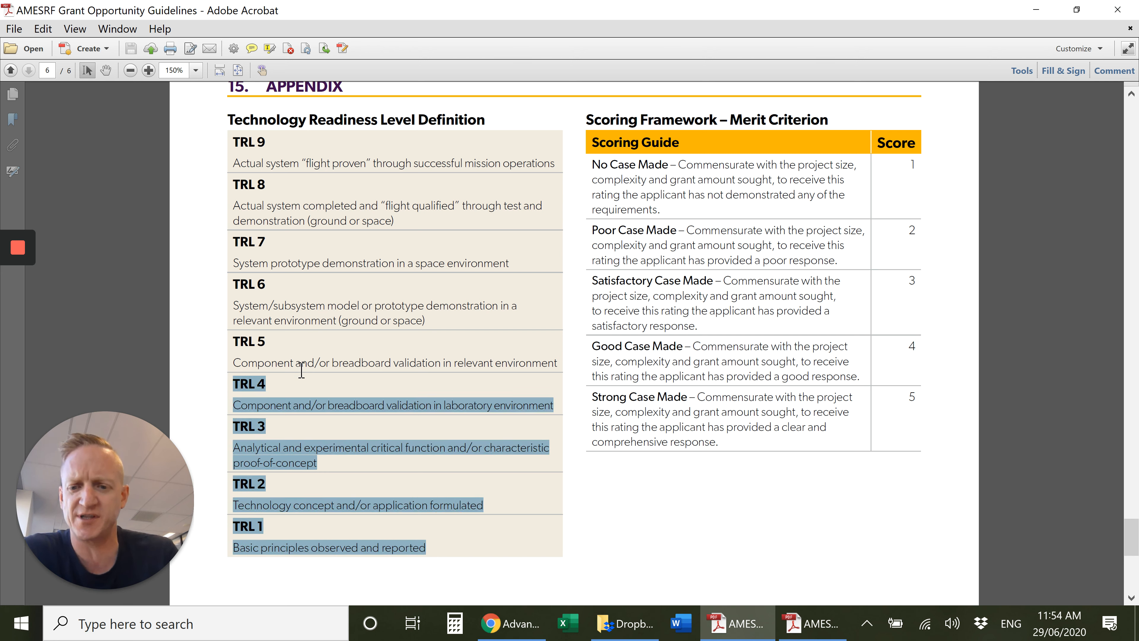
left_click(329, 406)
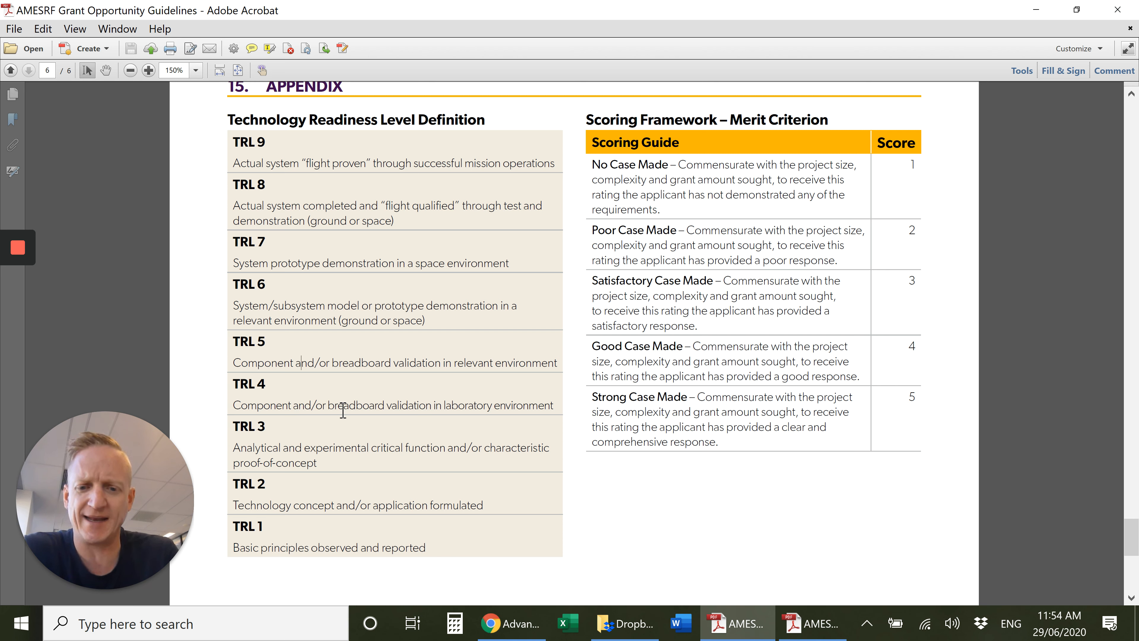
mouse_move(296, 373)
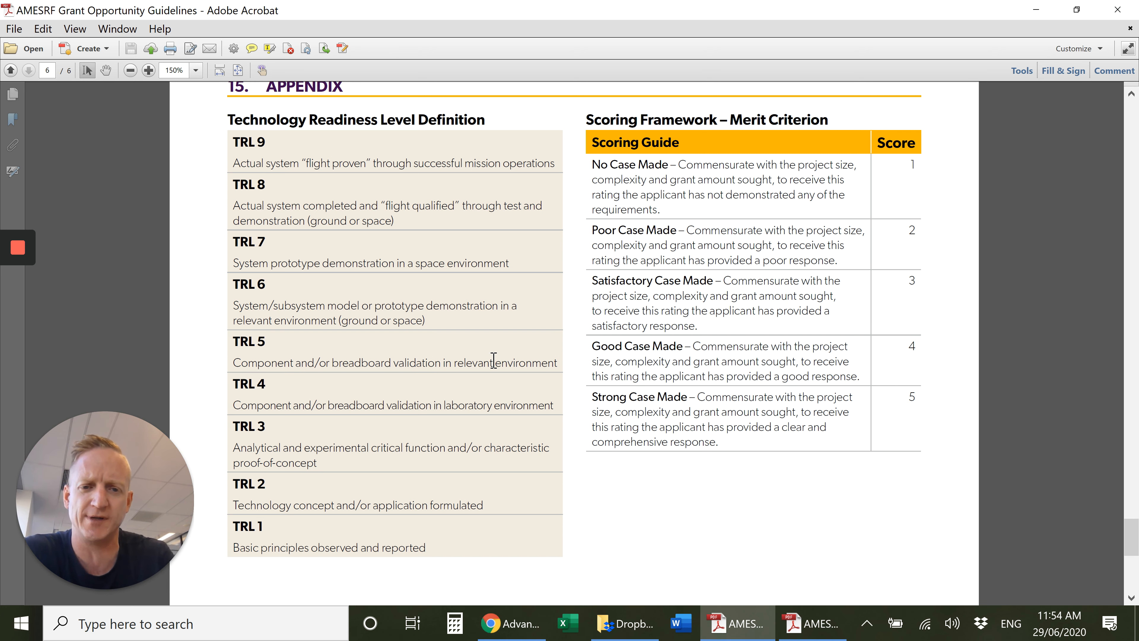
left_click(812, 623)
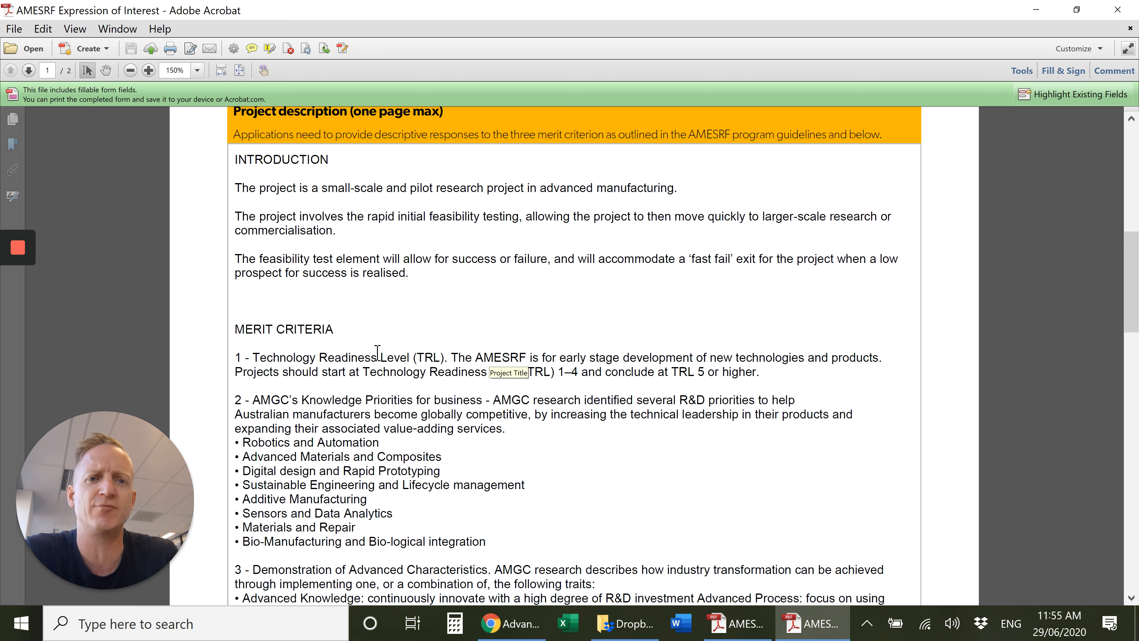
scroll("down", 3)
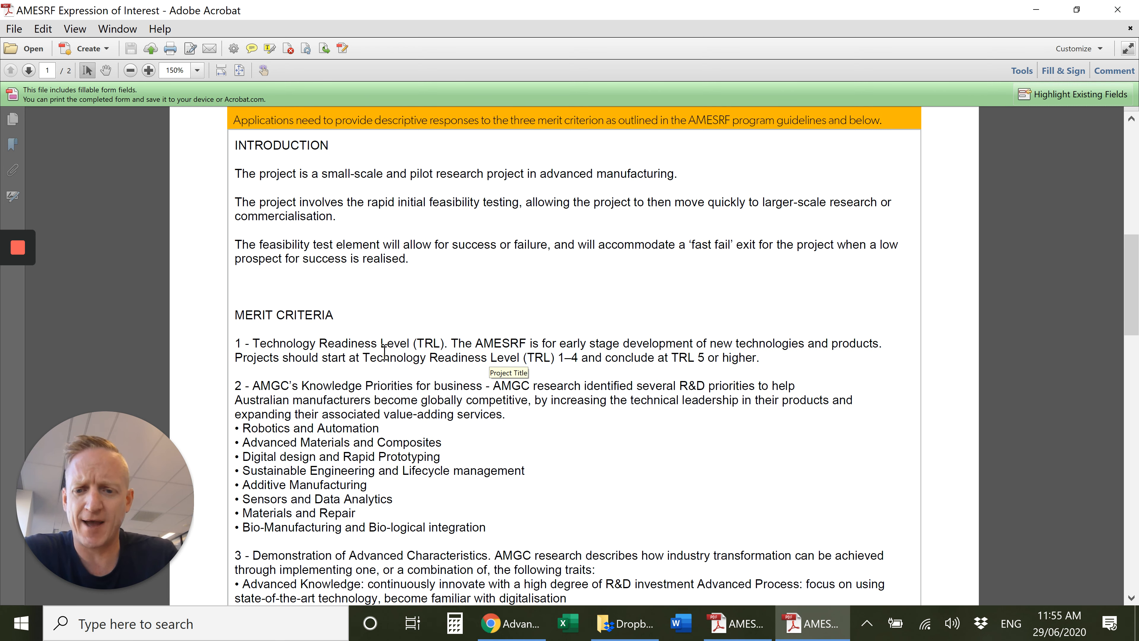
scroll("down", 3)
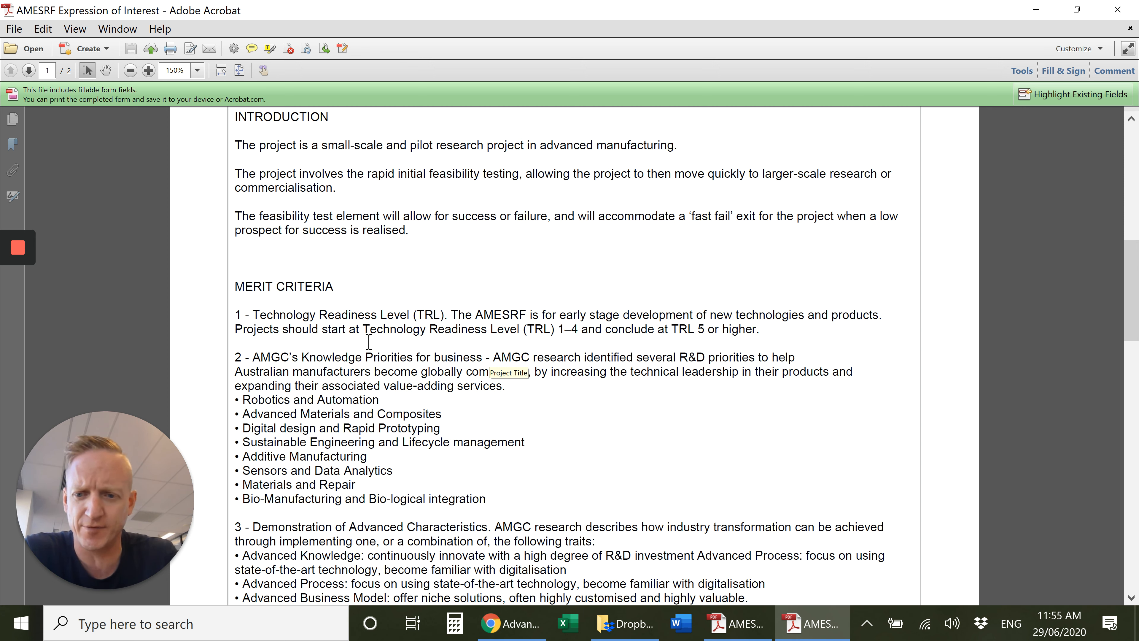
scroll("down", 3)
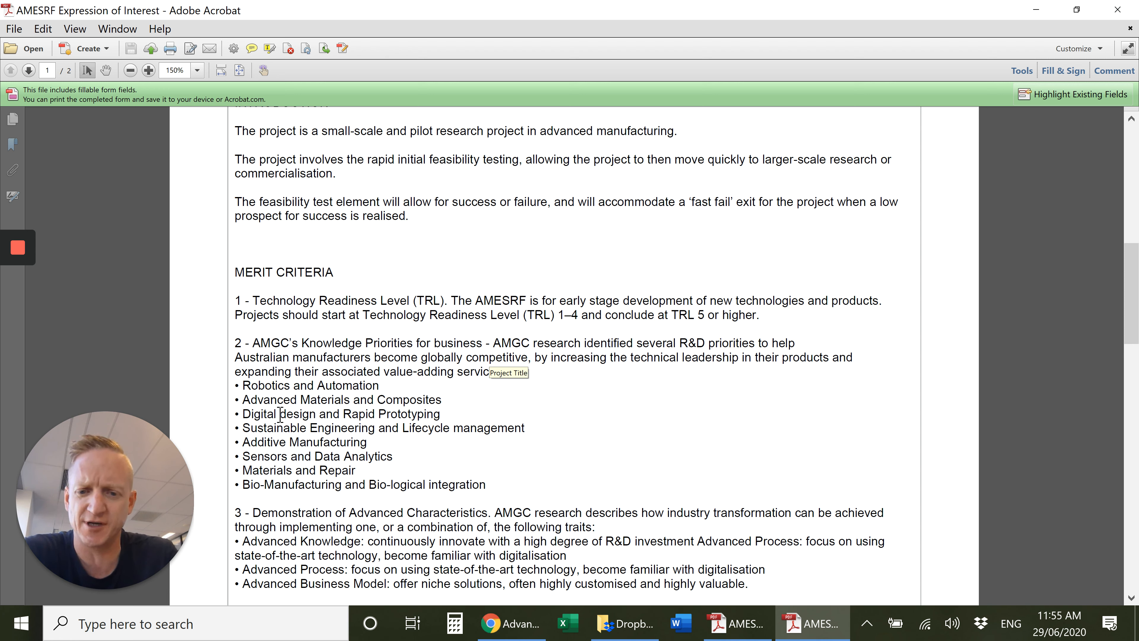
mouse_move(345, 389)
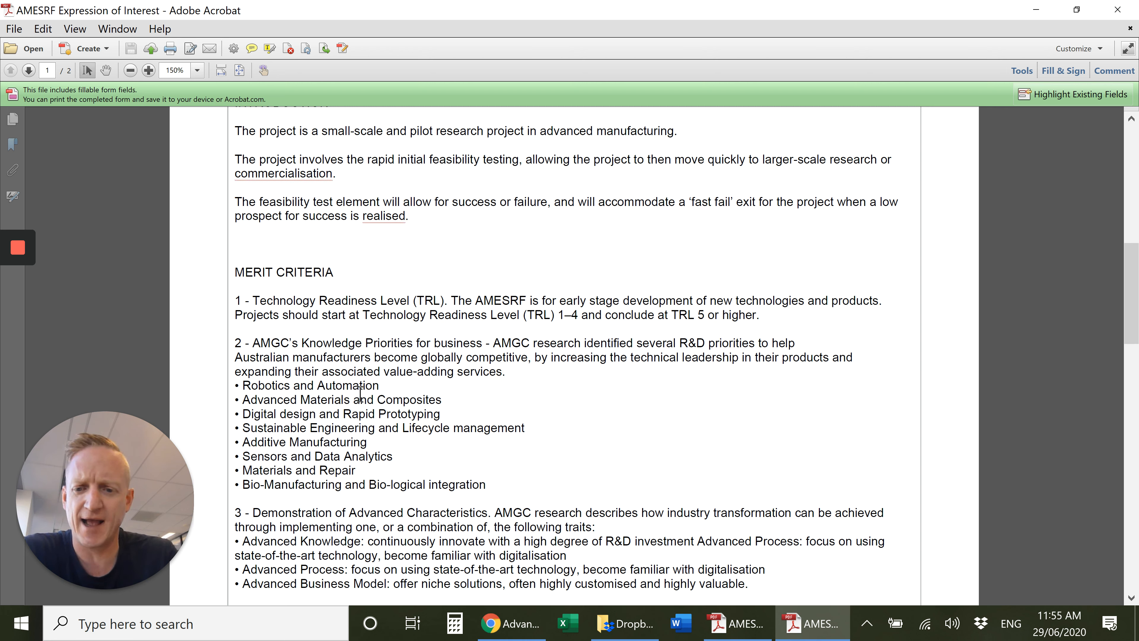
scroll("down", 3)
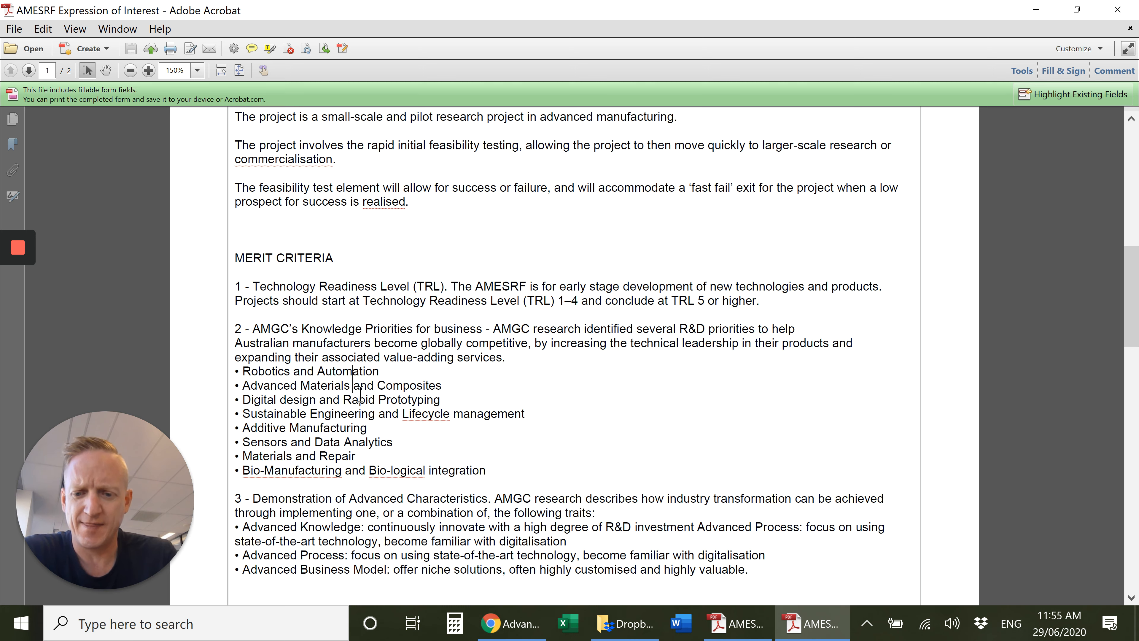
scroll("down", 3)
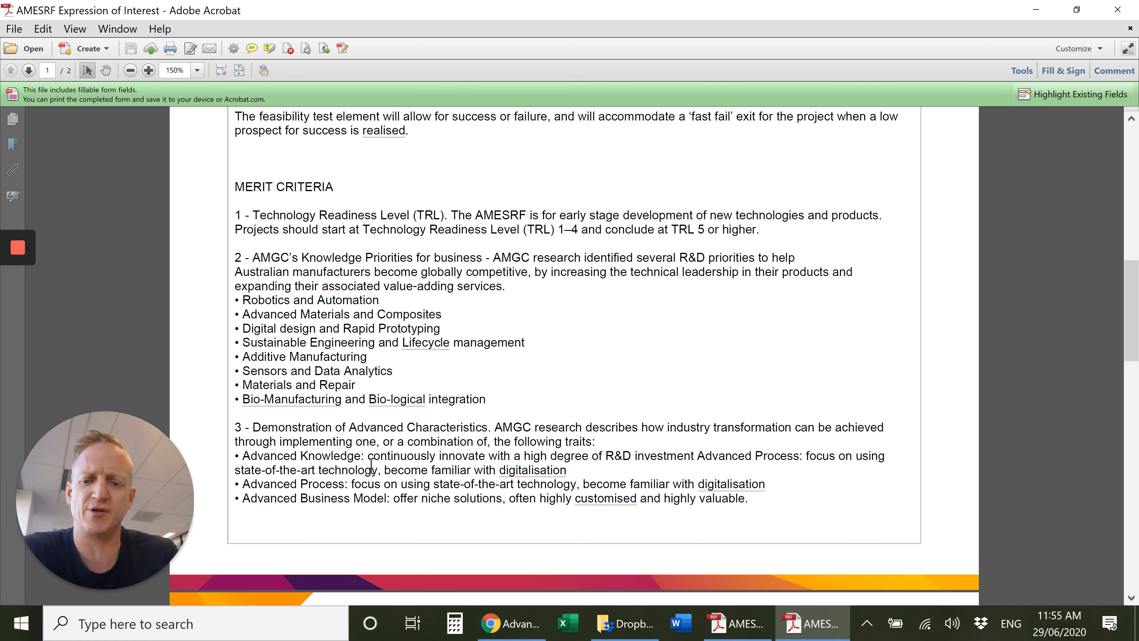
mouse_move(355, 423)
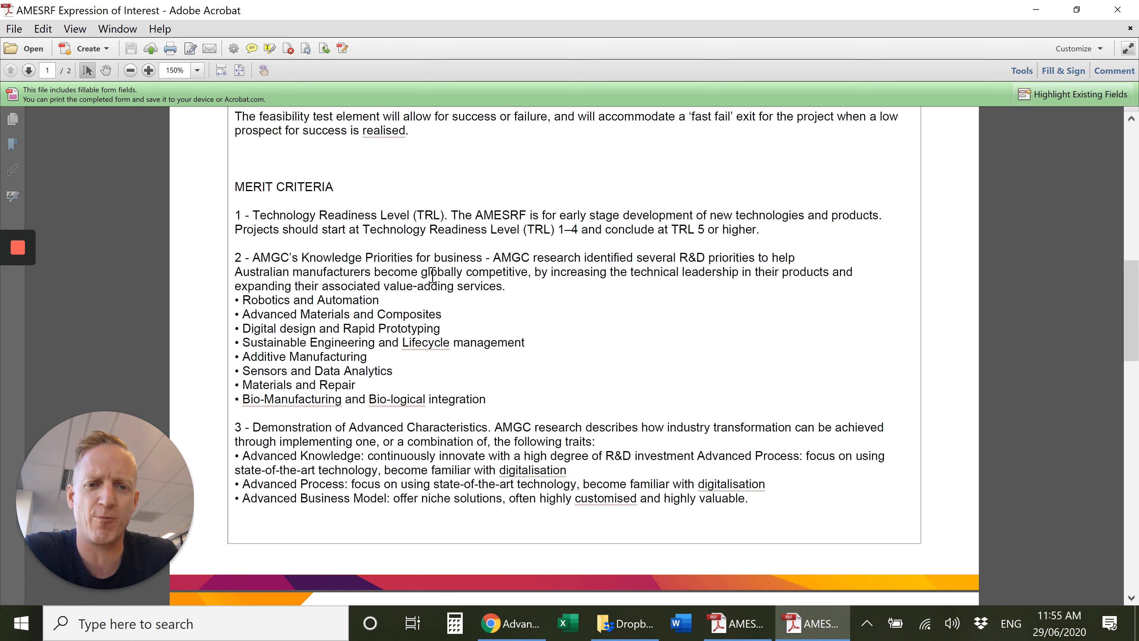
scroll("down", 3)
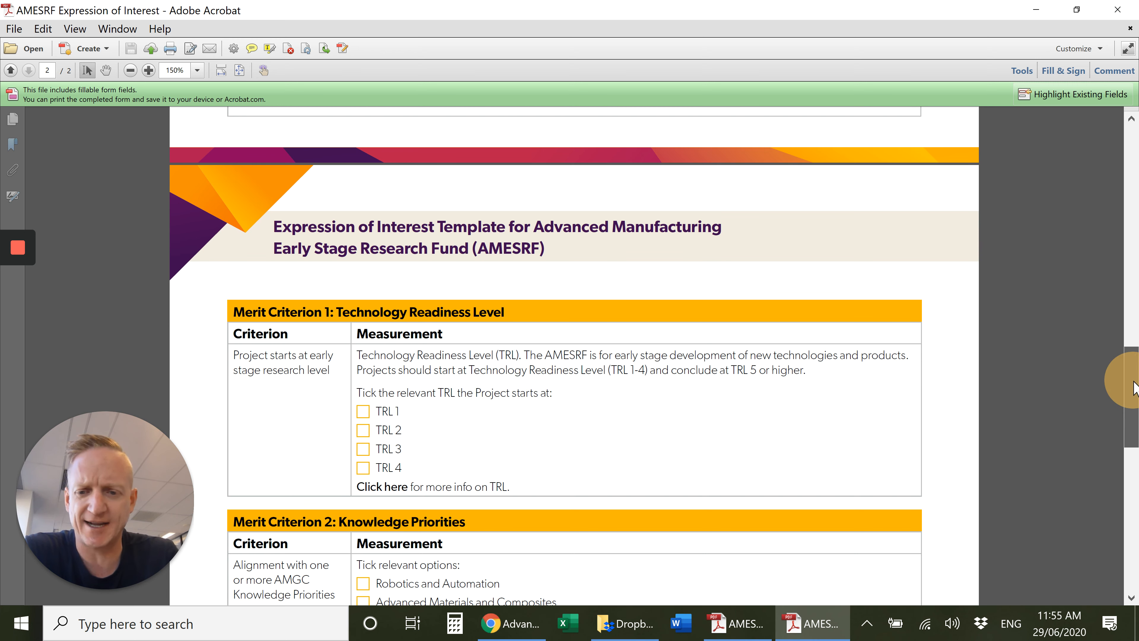
Scroll to page 2 through the Merit Criterion 1, 2 and 3 checkbox tables
scroll("down", 3)
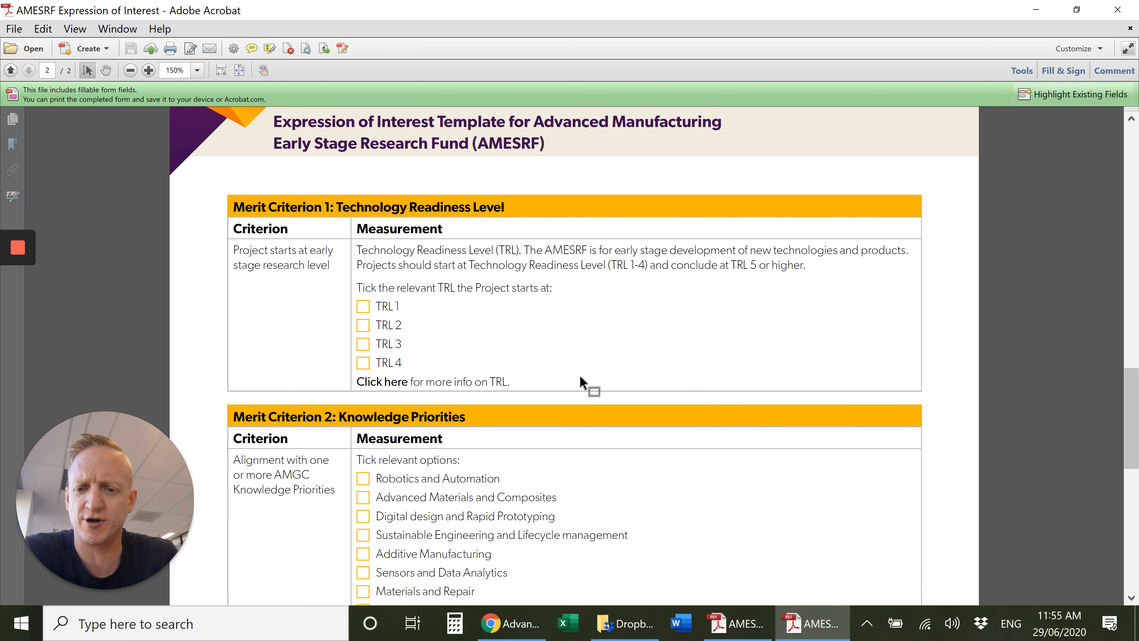
mouse_move(519, 334)
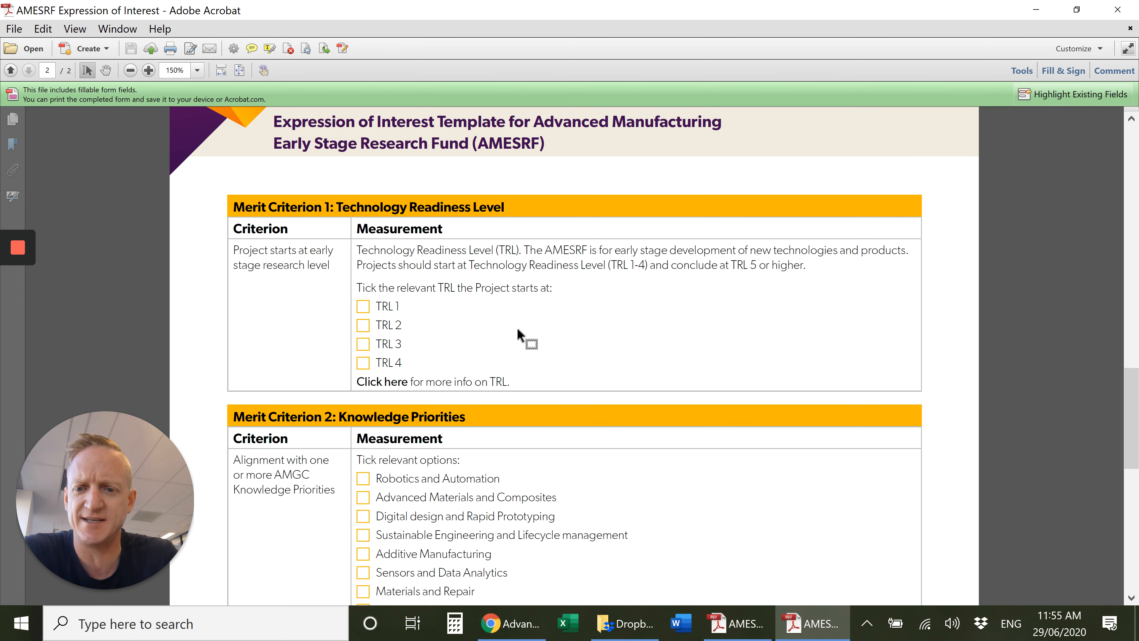
mouse_move(484, 322)
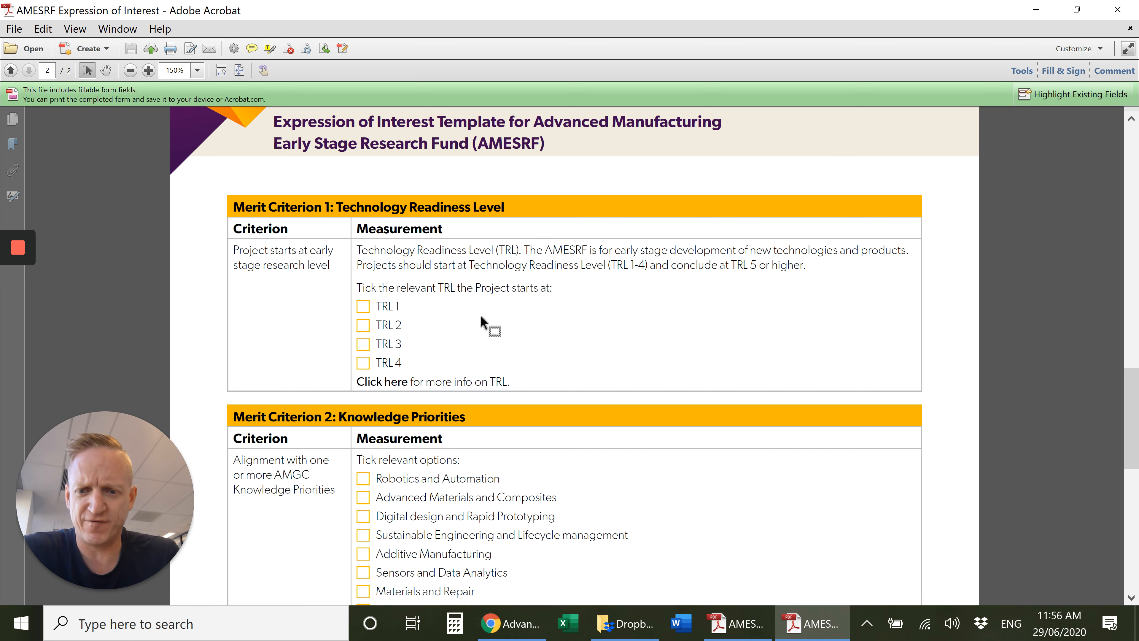
mouse_move(498, 311)
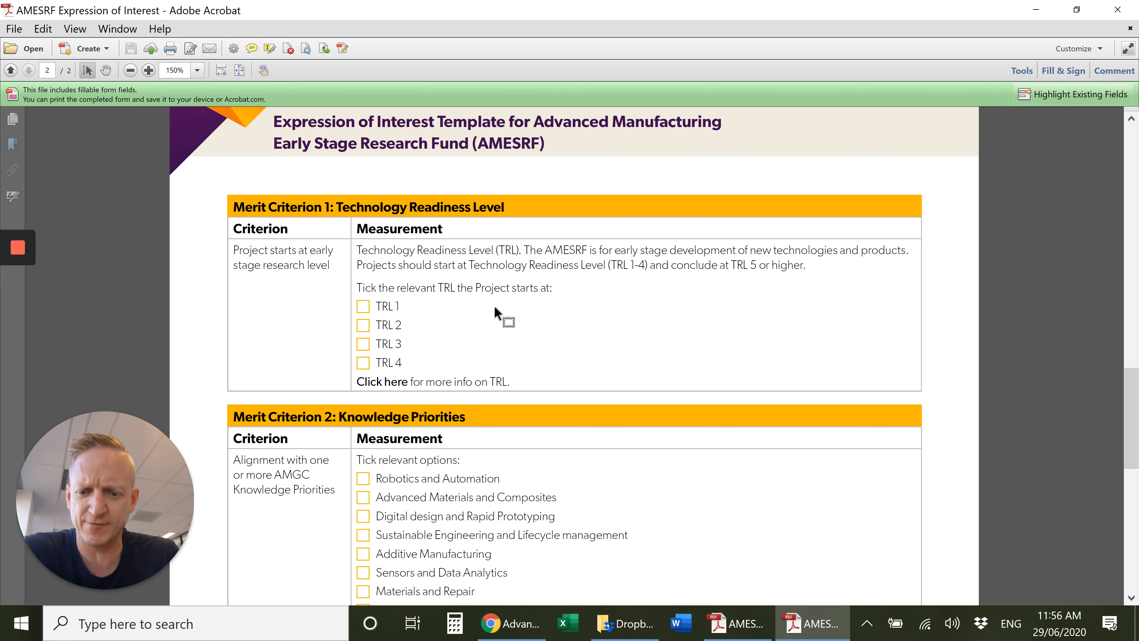
scroll("down", 3)
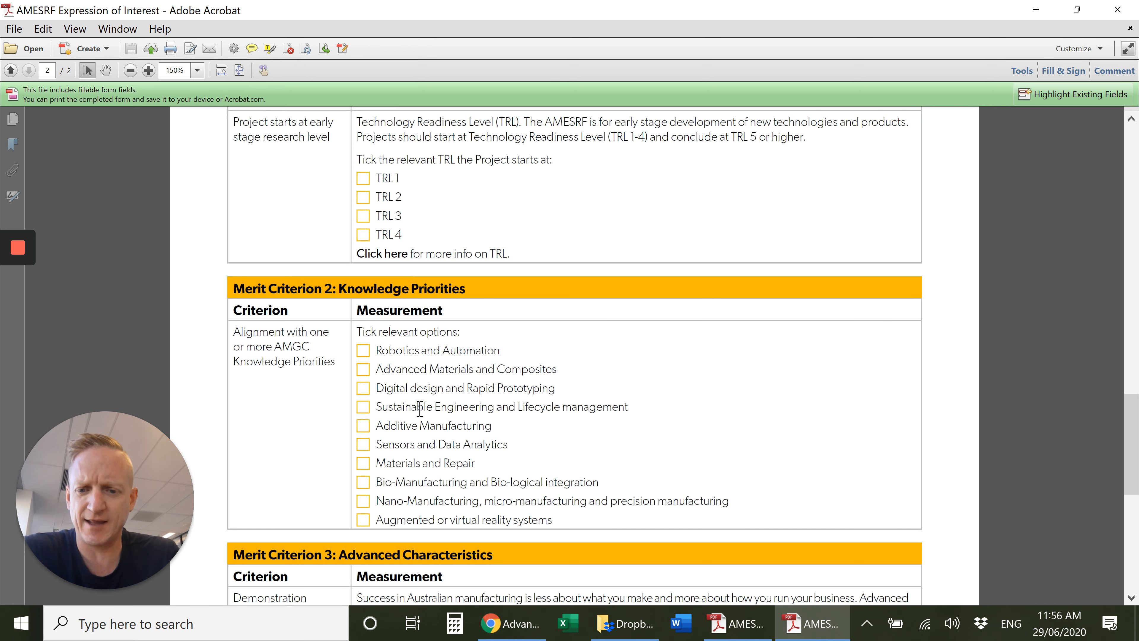
scroll("down", 3)
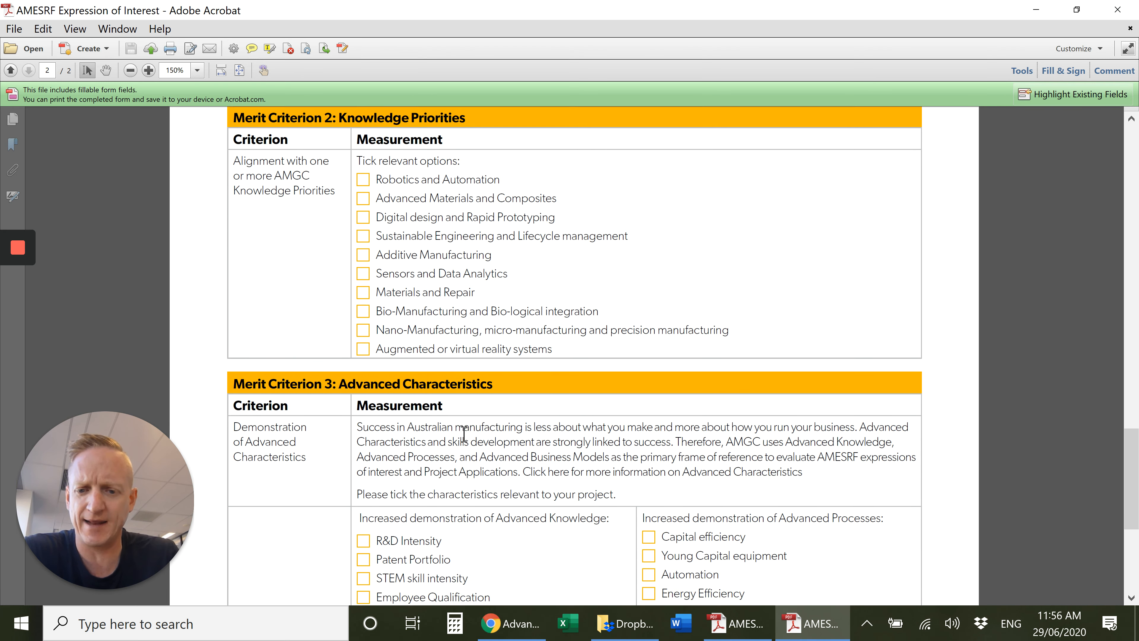
scroll("down", 3)
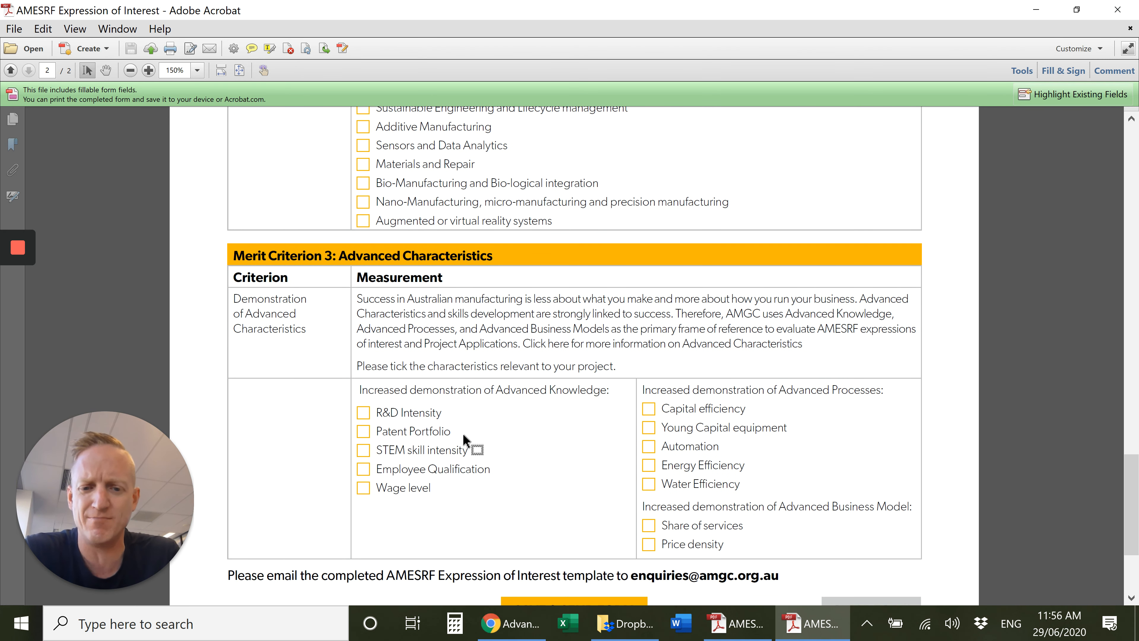